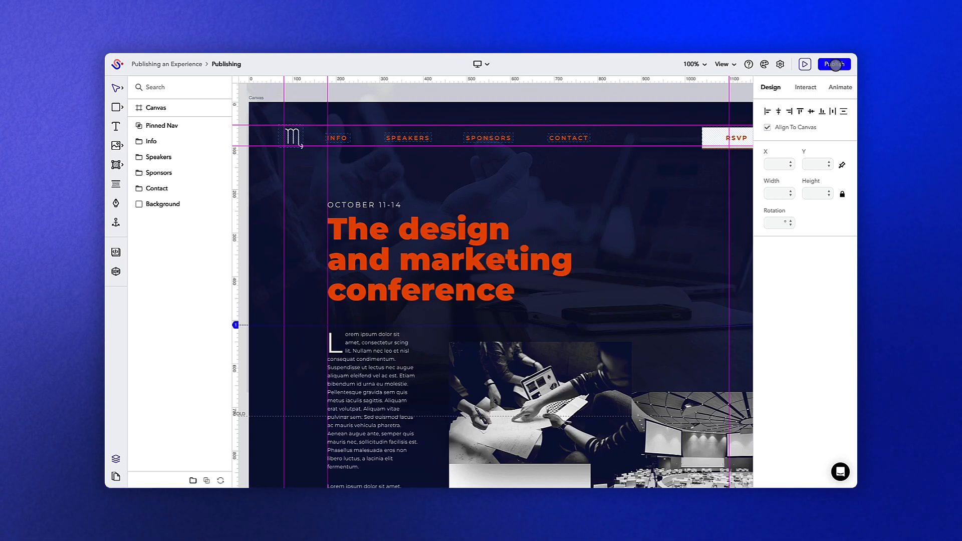
Step: Publish the conference landing page experience from the top bar
left_click(833, 64)
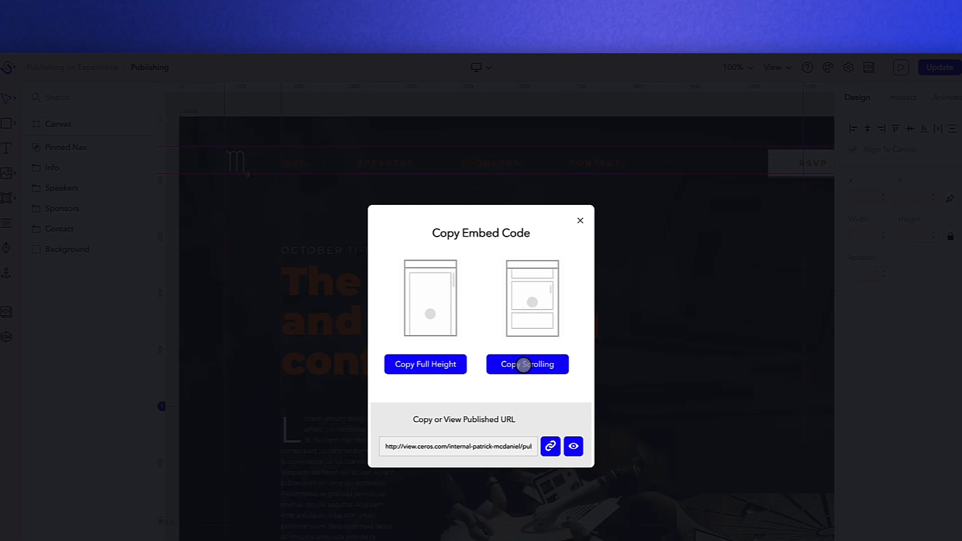
Step: Copy the Full Height and Scrolling embed codes and dismiss the Copy Embed Code dialog
left_click(425, 364)
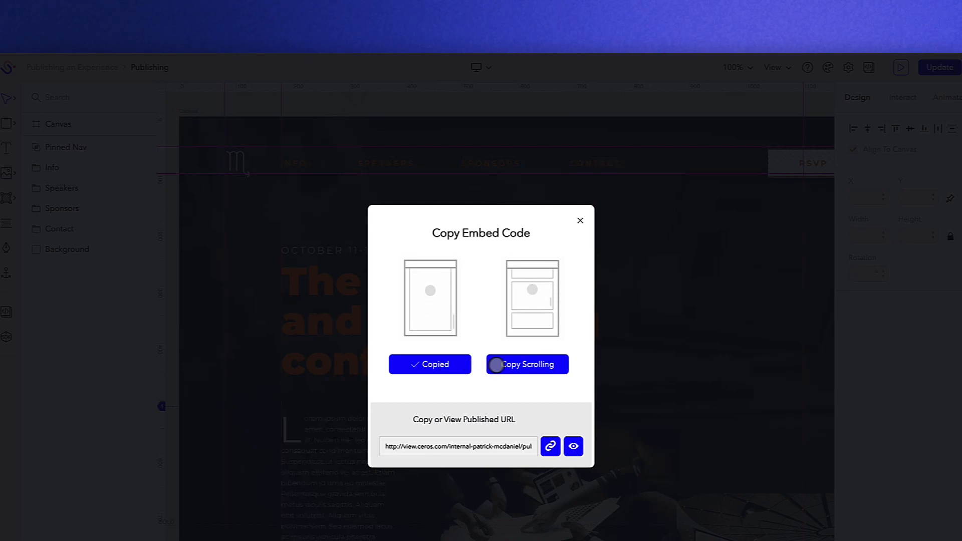
left_click(526, 364)
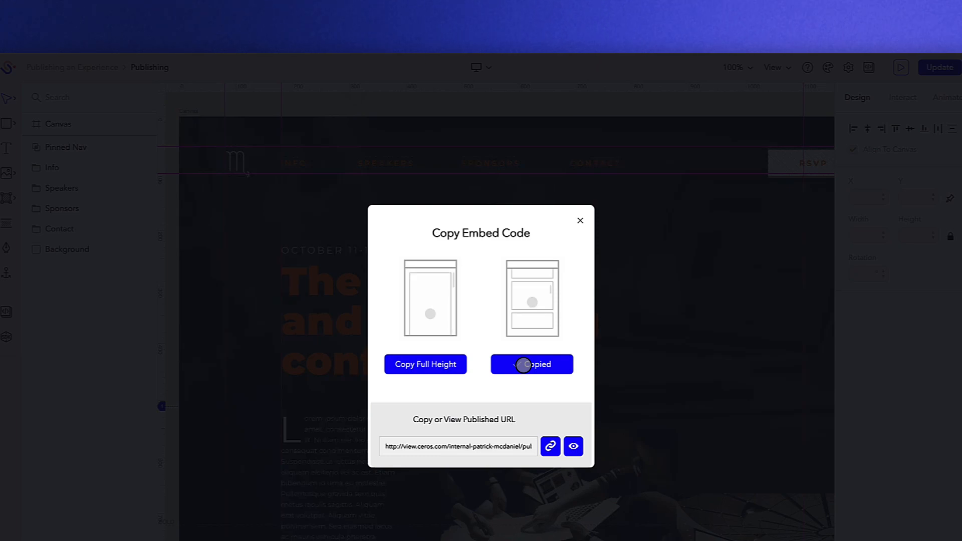
left_click(581, 220)
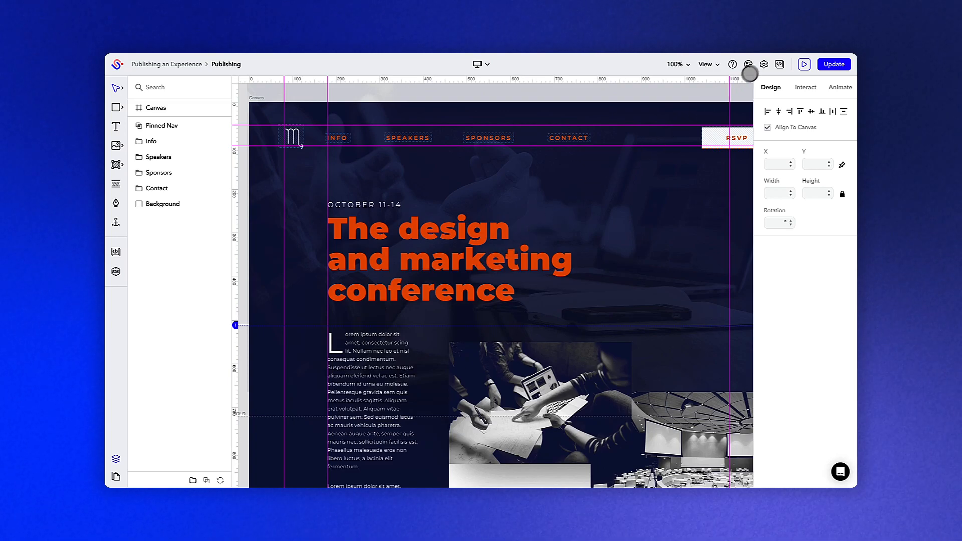
Step: View the published conference landing page as a live experience from the toolbar preview
left_click(764, 64)
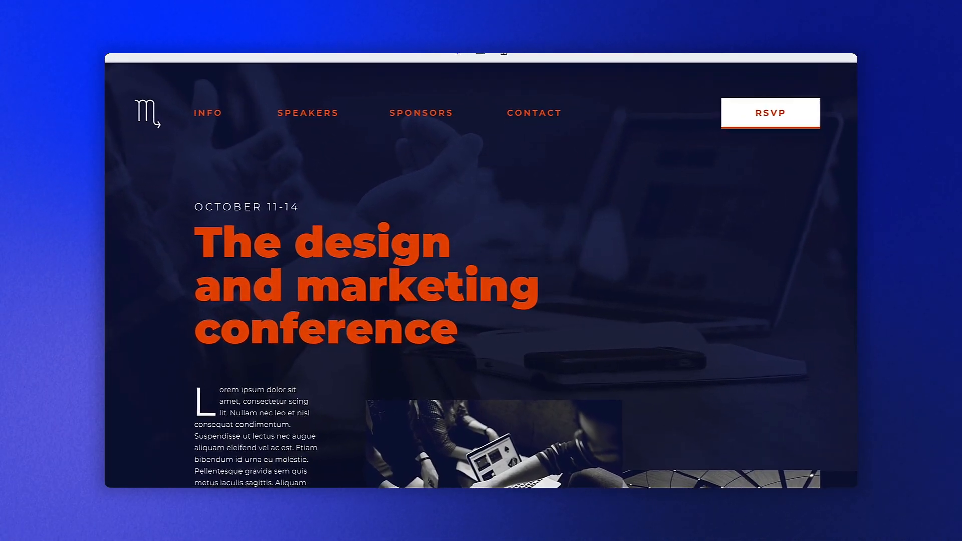
Step: Scroll the live page down past the speaker photos to the line-up Apply section
scroll("down", 3)
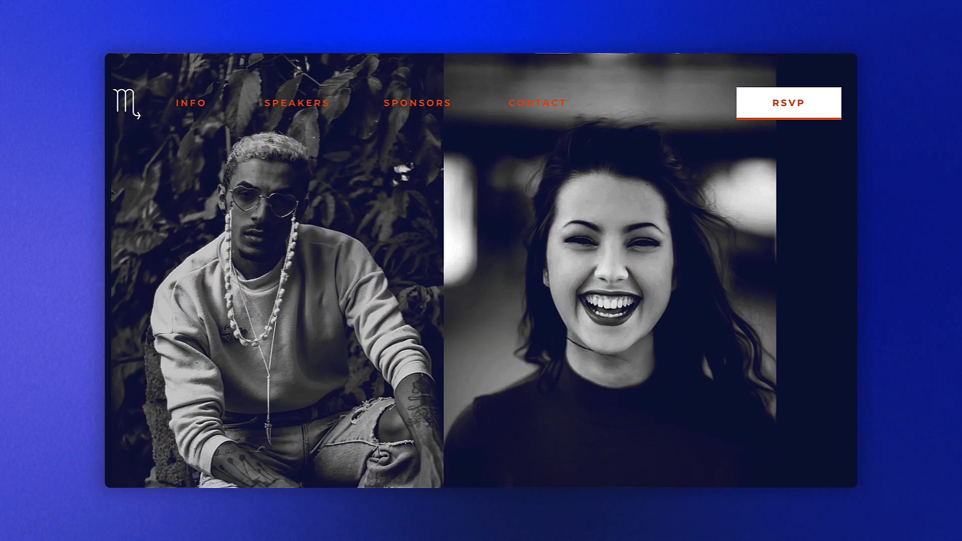
scroll("down", 3)
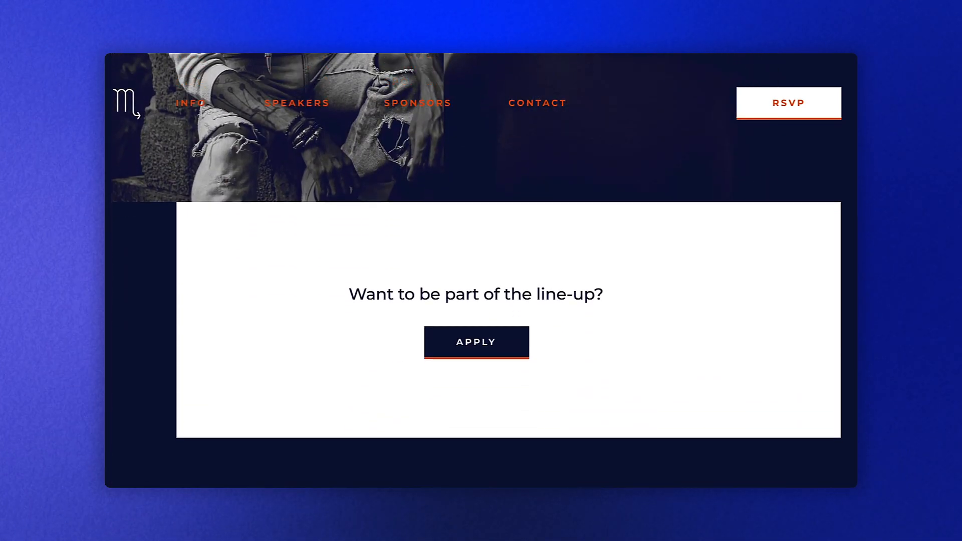